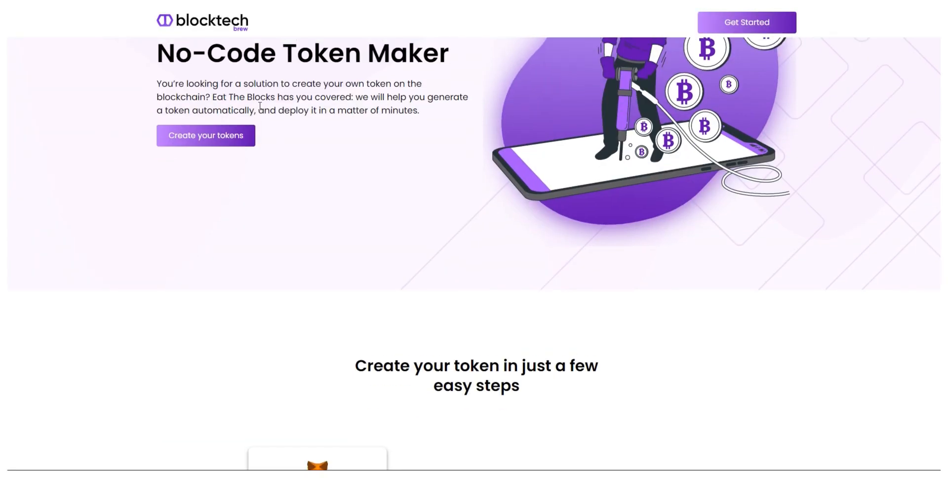
Start 'Create your tokens' and scroll the blockchain cards down to Ethereum and Polygon.
{"action": "scroll", "scroll_direction": "down", "scroll_amount": 3}
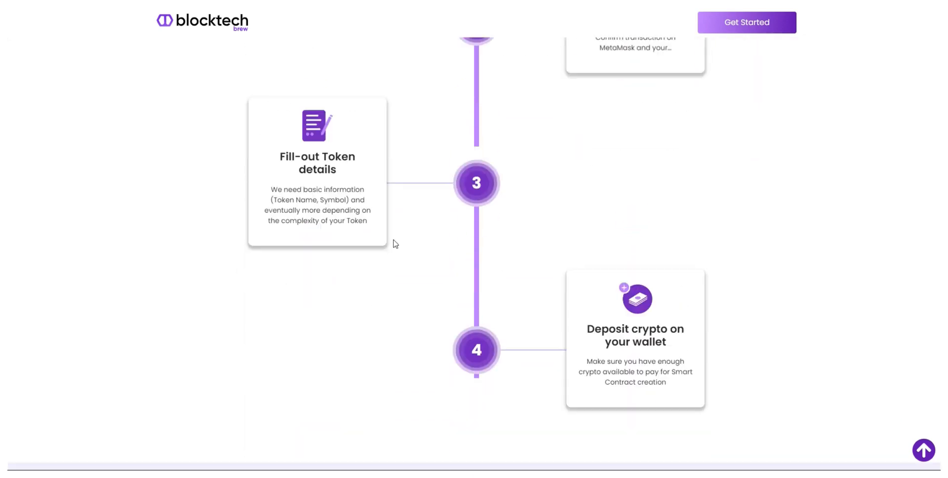
{"action": "scroll", "scroll_direction": "down", "scroll_amount": 3}
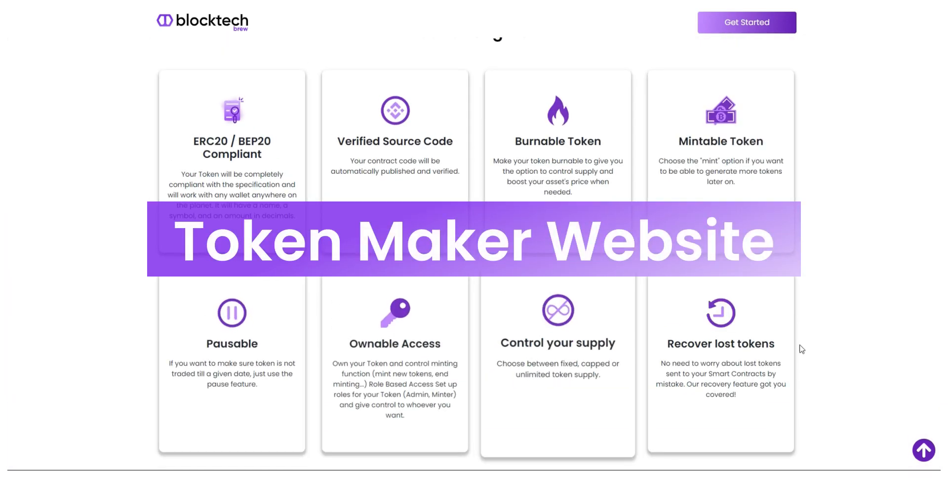
{"action": "scroll", "scroll_direction": "up", "scroll_amount": 3}
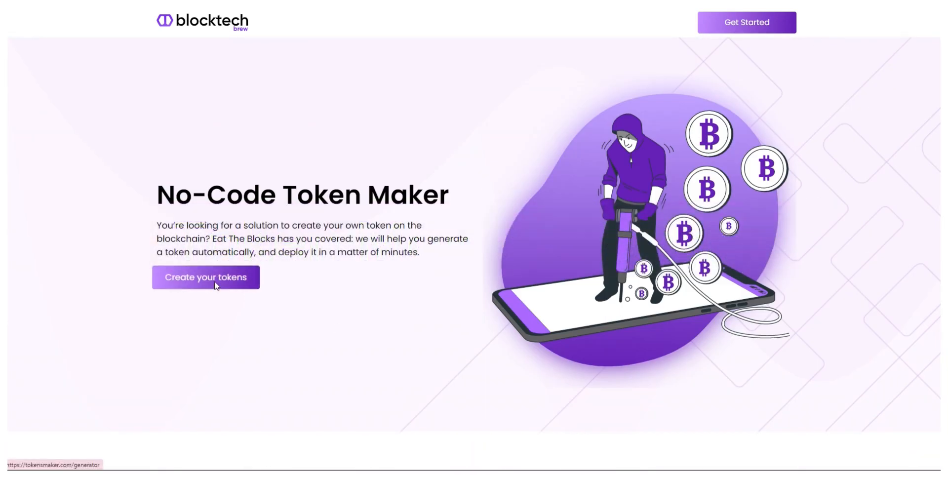
{"action": "left_click", "coordinate": [206, 277]}
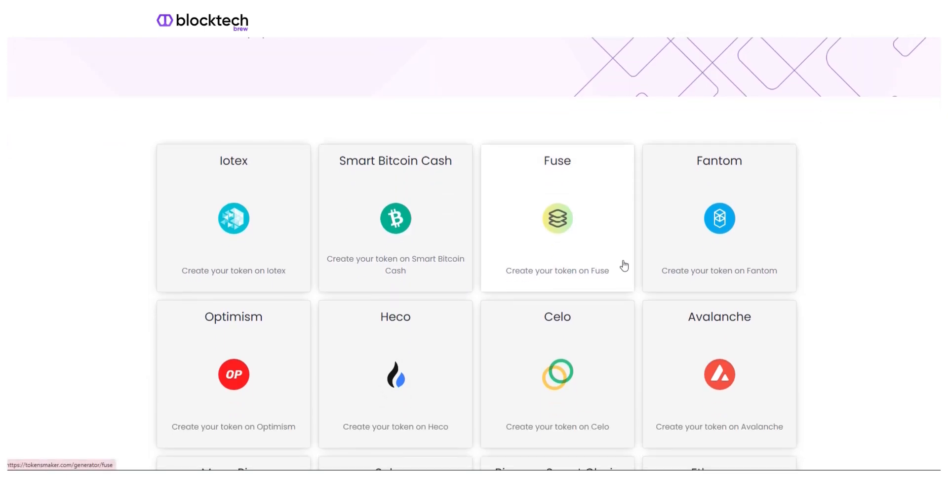
{"action": "scroll", "scroll_direction": "down", "scroll_amount": 3}
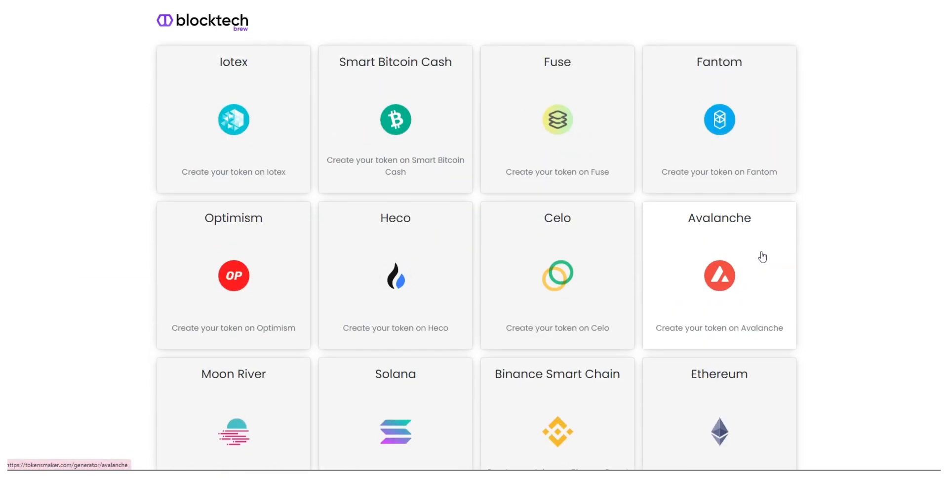
{"action": "mouse_move", "coordinate": [680, 286]}
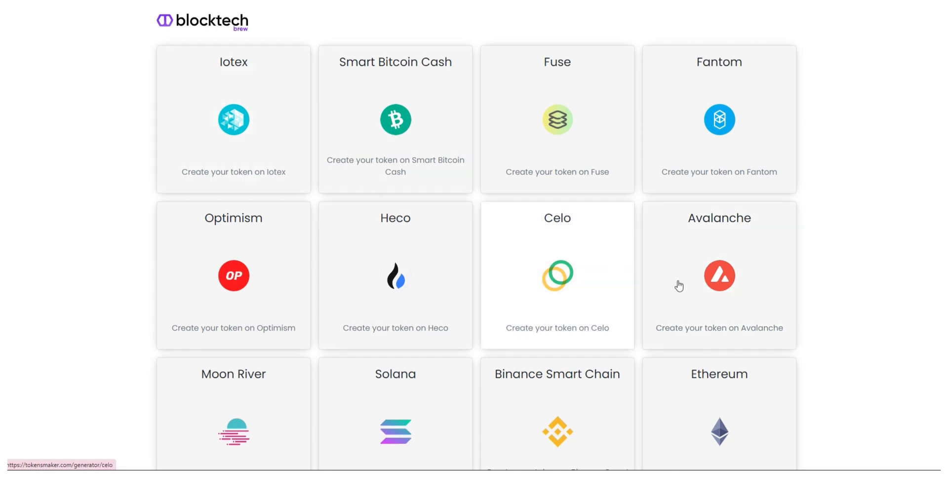
{"action": "scroll", "scroll_direction": "down", "scroll_amount": 3}
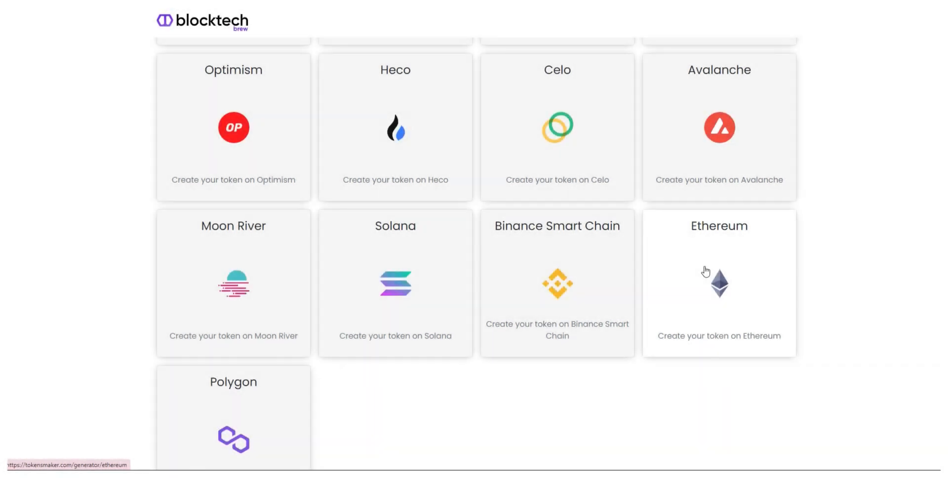
Choose Ethereum and approve connecting the MetaMask wallet account to the site.
{"action": "left_click", "coordinate": [719, 283]}
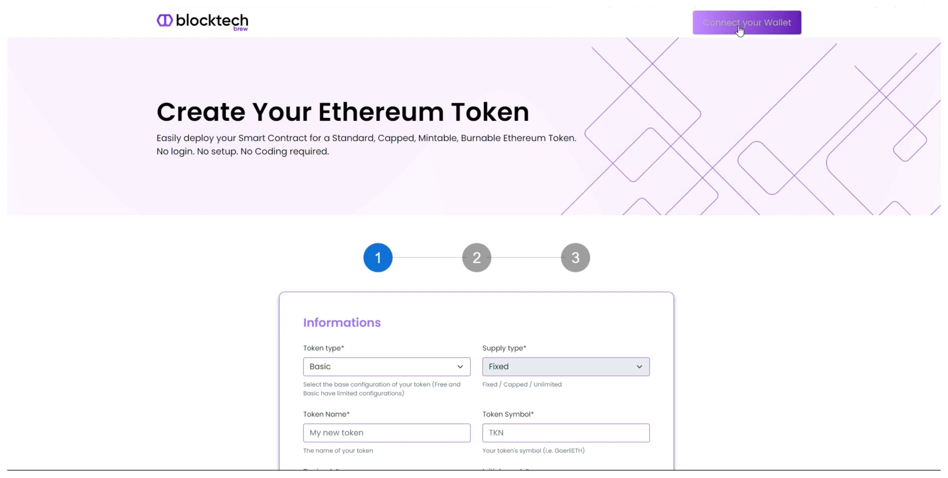
{"action": "left_click", "coordinate": [747, 23]}
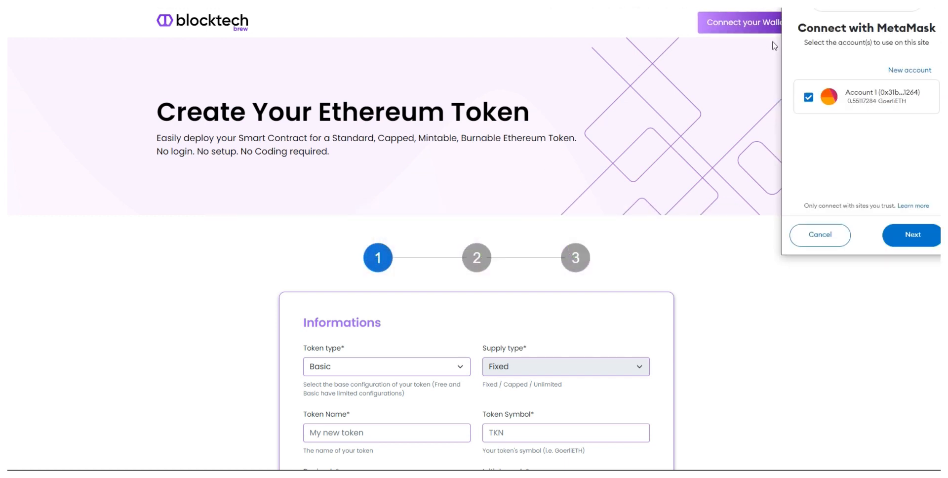
{"action": "left_click", "coordinate": [911, 234]}
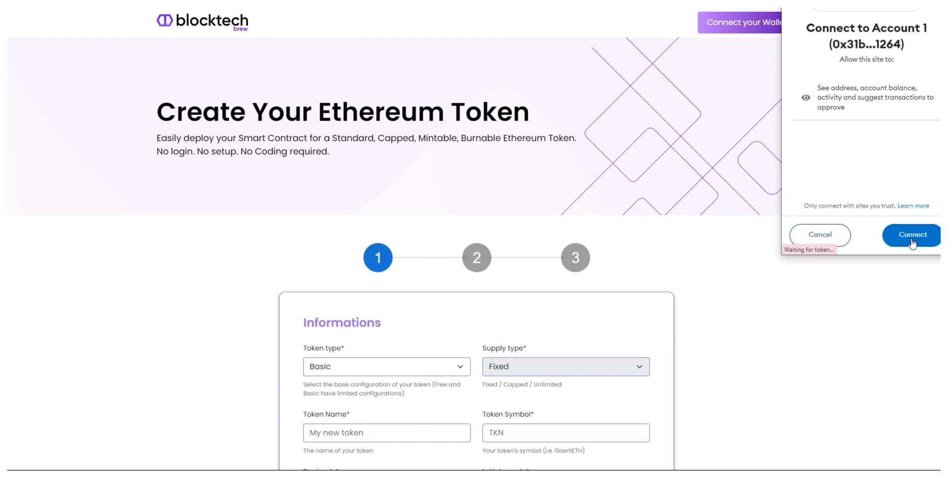
{"action": "left_click", "coordinate": [911, 234]}
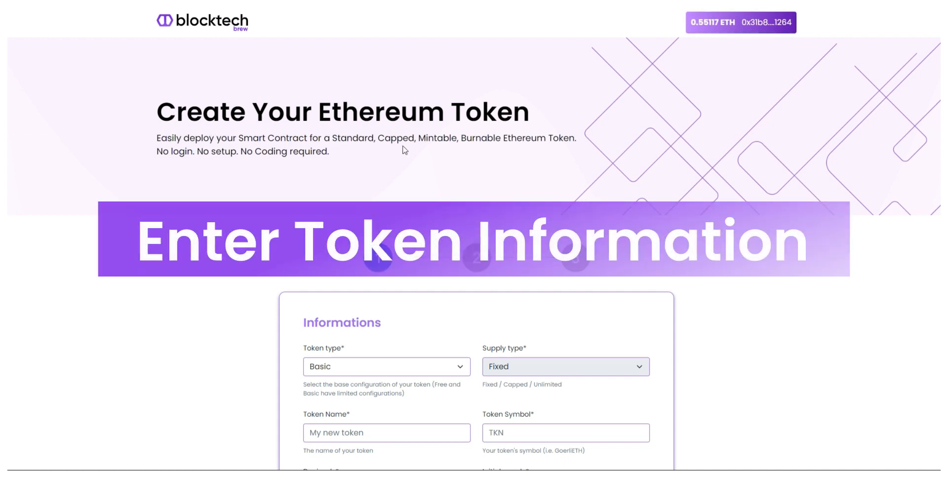
Define a Custom, Fixed-supply token named Vicks with symbol VKS and continue to options.
{"action": "scroll", "scroll_direction": "down", "scroll_amount": 3}
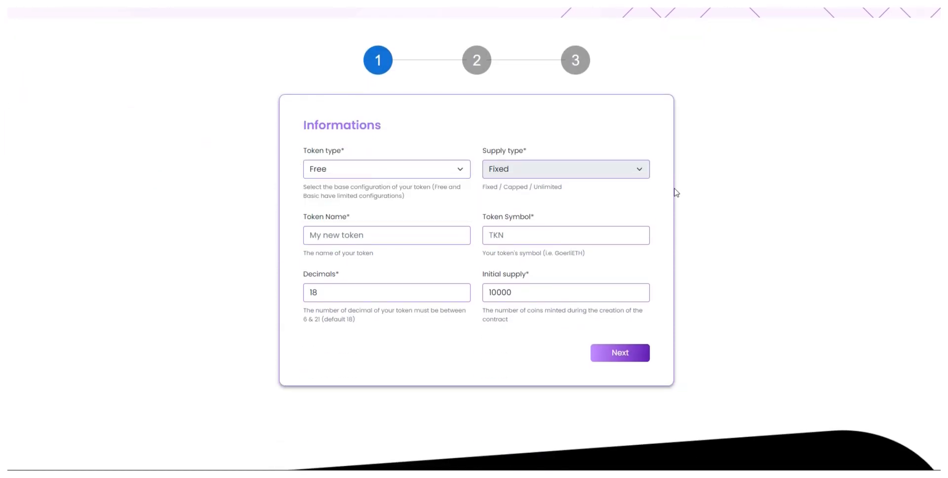
{"action": "mouse_move", "coordinate": [415, 184]}
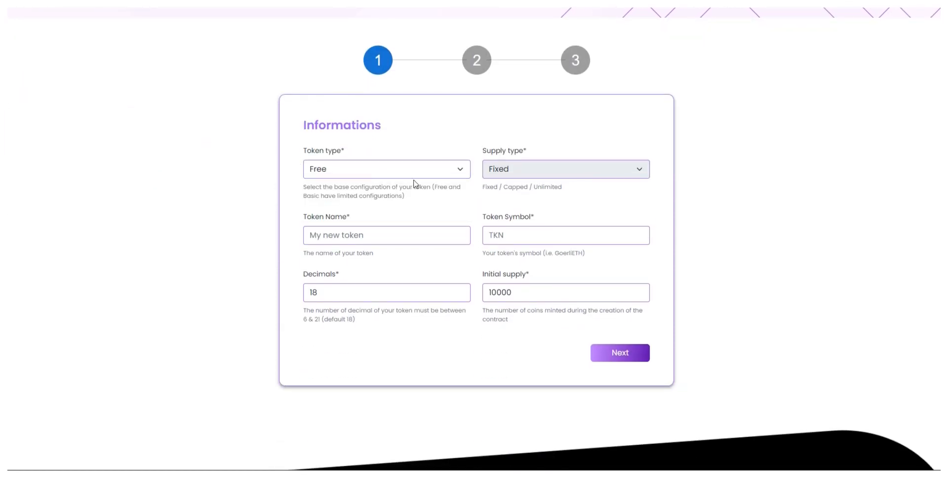
{"action": "left_click", "coordinate": [386, 168]}
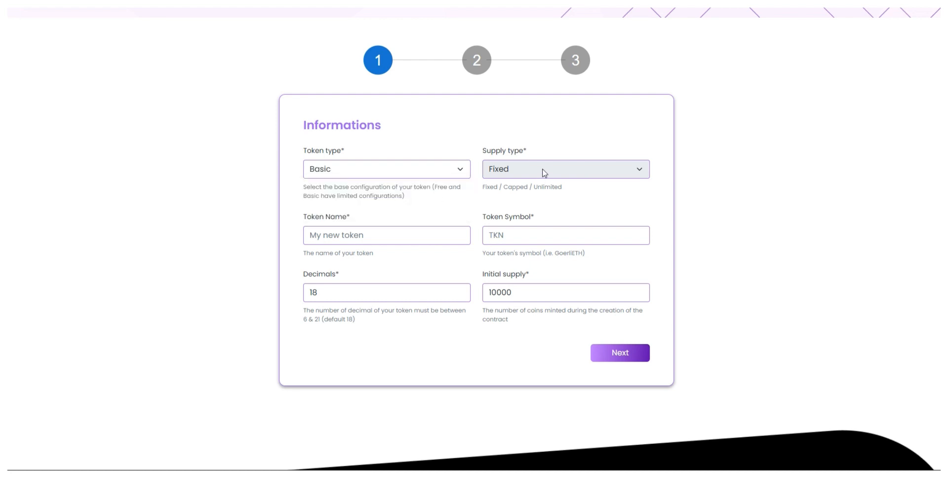
{"action": "left_click", "coordinate": [565, 168]}
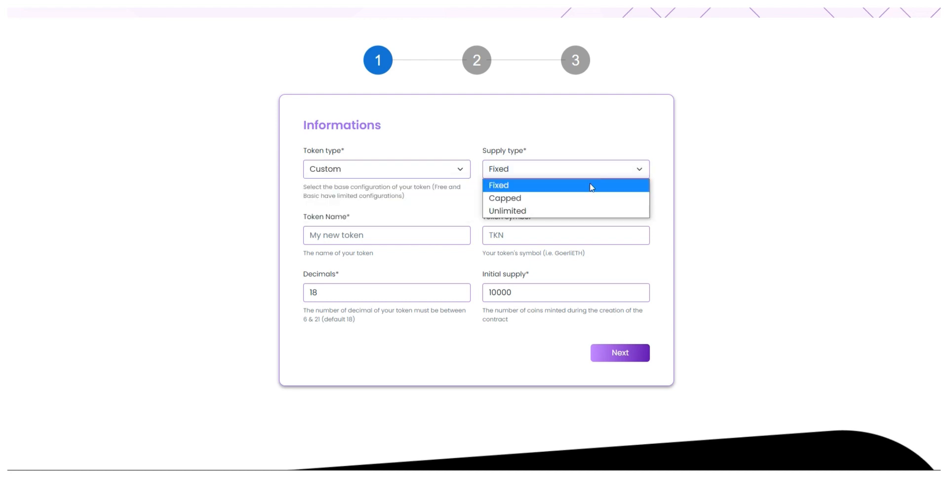
{"action": "left_click", "coordinate": [498, 184]}
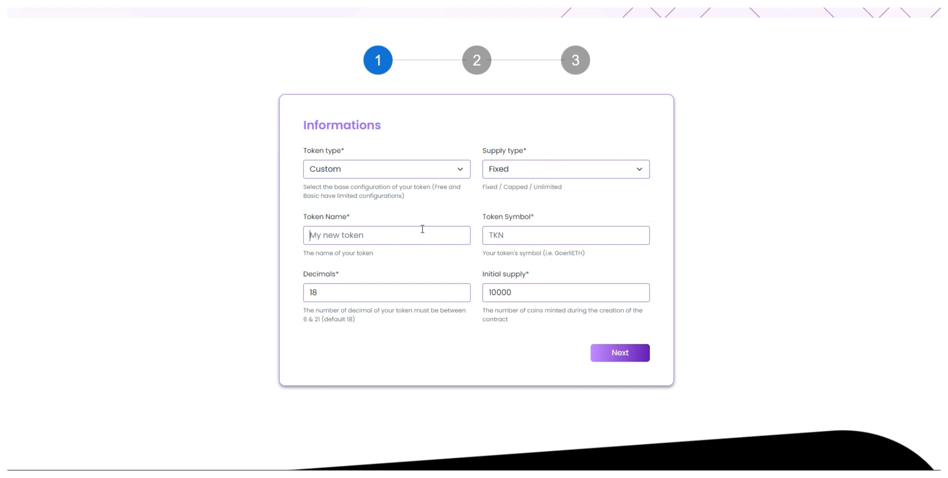
{"action": "type", "text": "Vicks"}
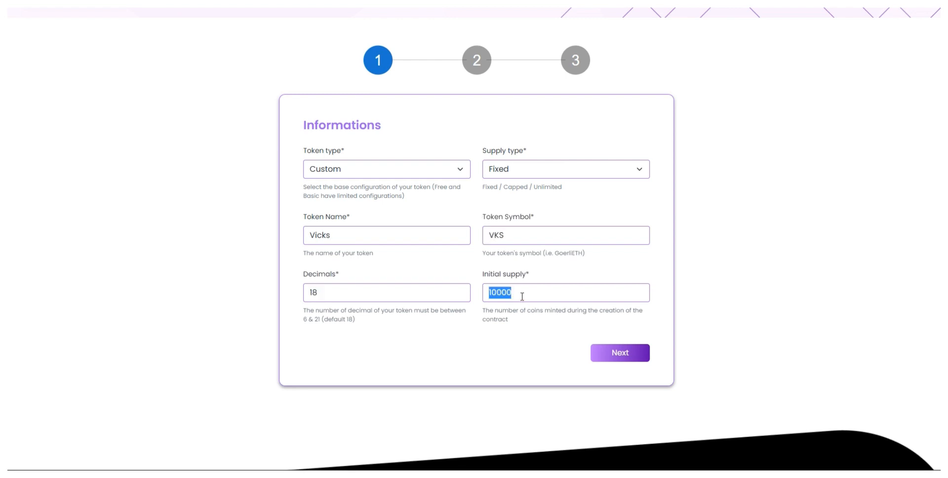
{"action": "left_click", "coordinate": [620, 352]}
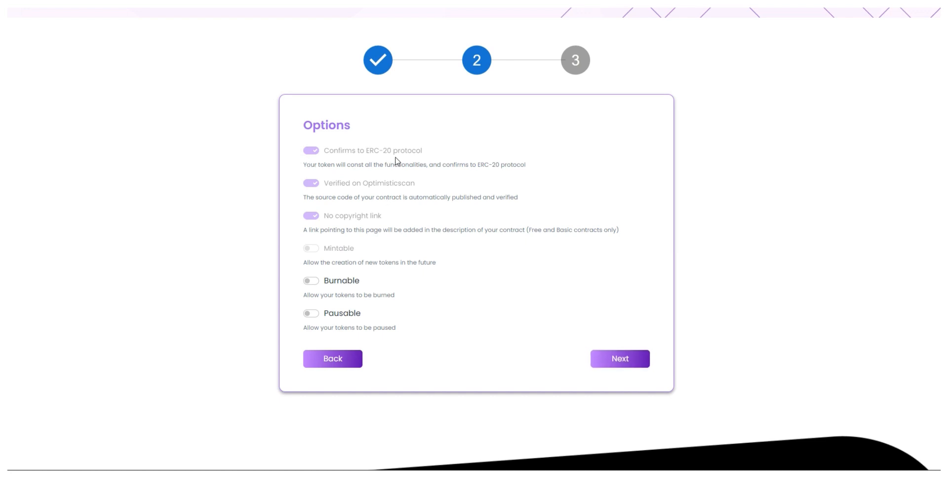
Enable the Burnable and Pausable options for the token.
{"action": "left_click", "coordinate": [310, 281]}
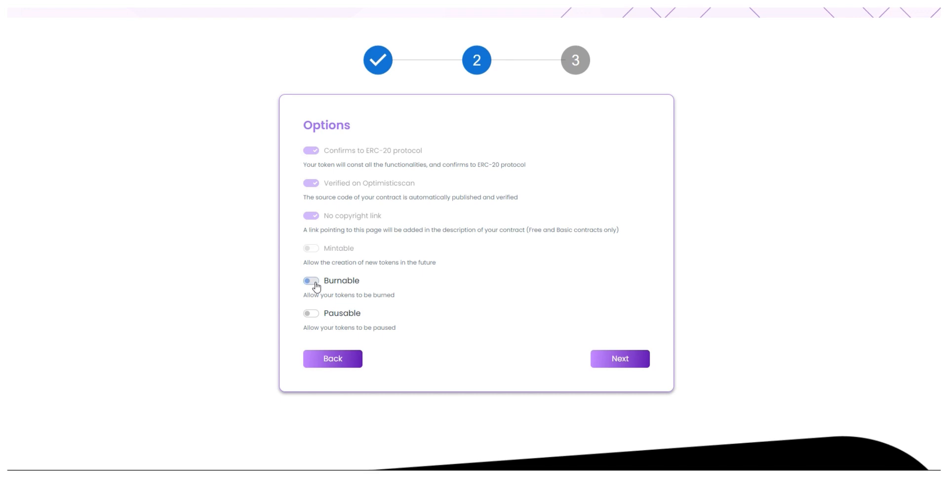
{"action": "left_click", "coordinate": [310, 281]}
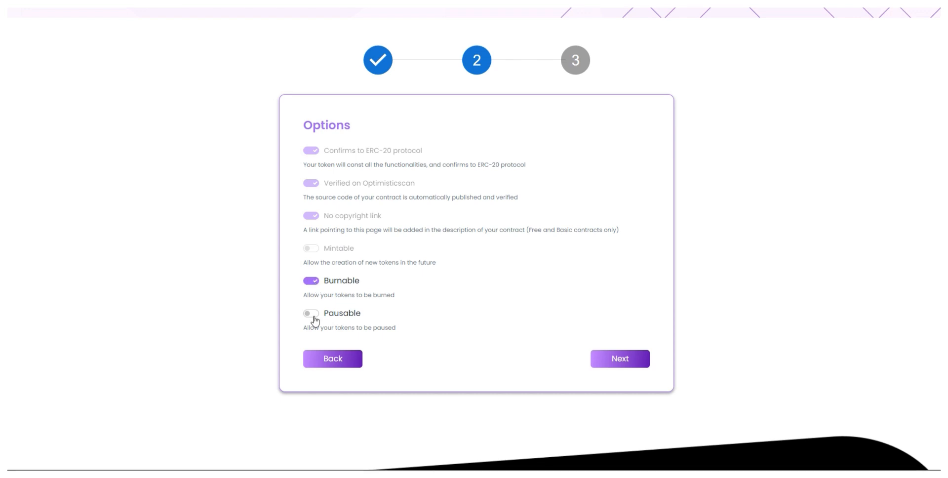
{"action": "left_click", "coordinate": [310, 313]}
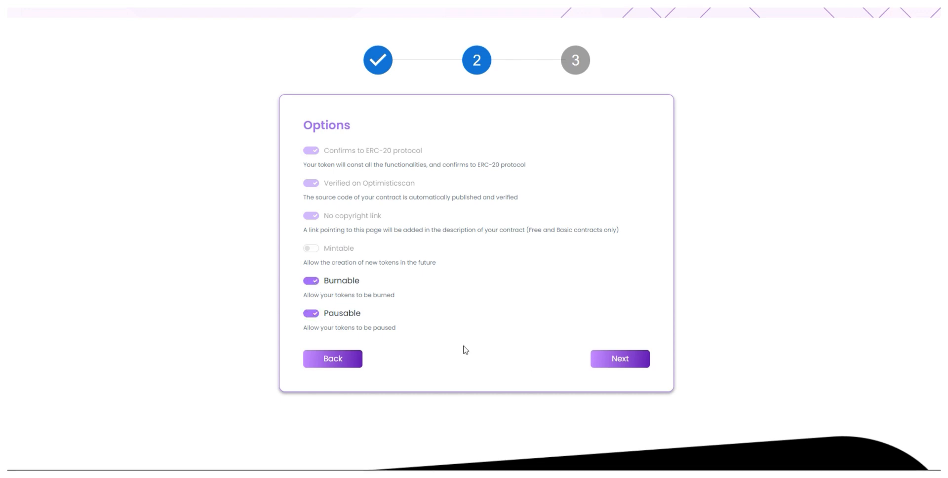
Deploy on Goerli Test Network, accepting the Terms and confirming in MetaMask, then view the transaction on Etherscan.
{"action": "left_click", "coordinate": [619, 358]}
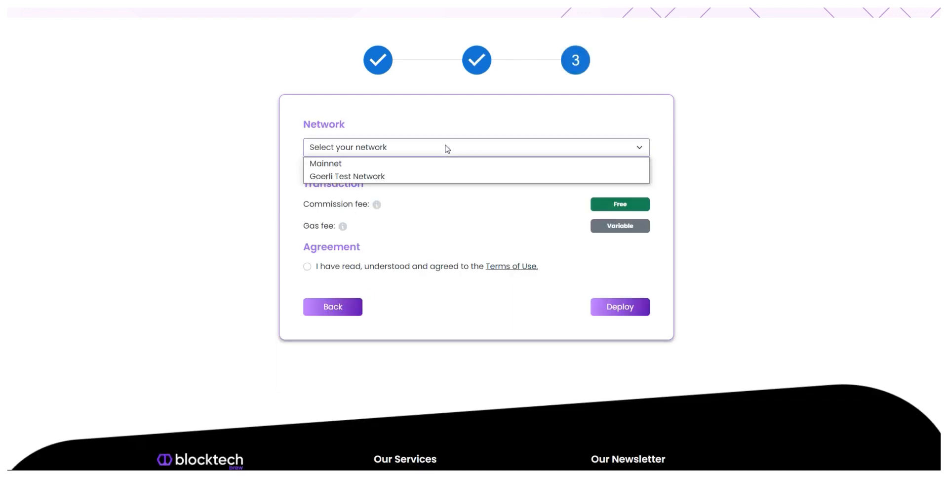
{"action": "mouse_move", "coordinate": [431, 176]}
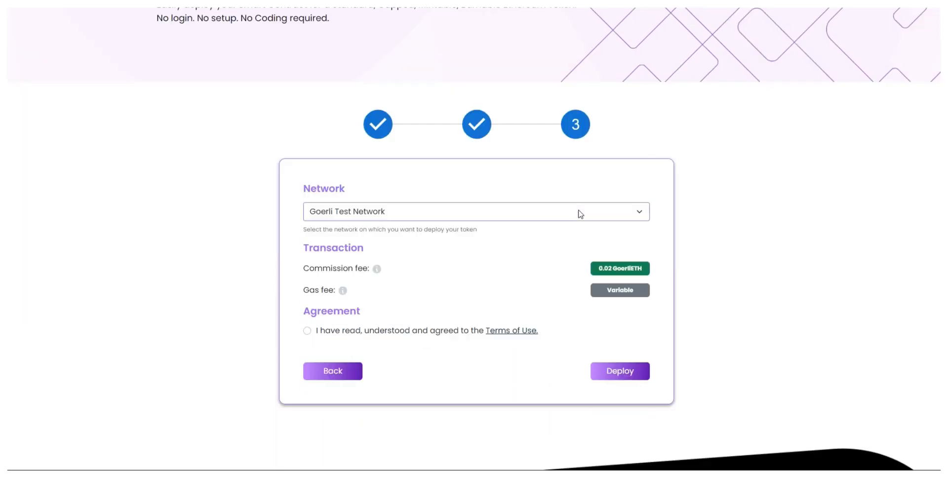
{"action": "left_click", "coordinate": [307, 330]}
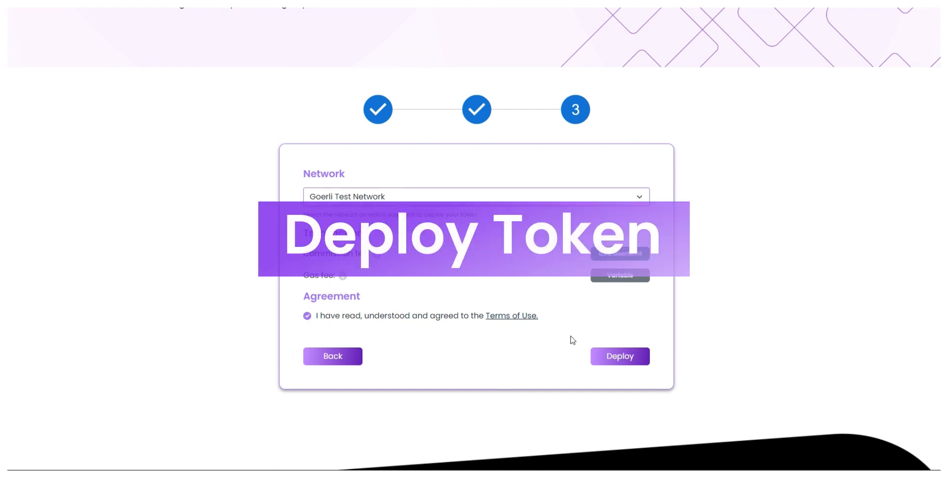
{"action": "left_click", "coordinate": [619, 355]}
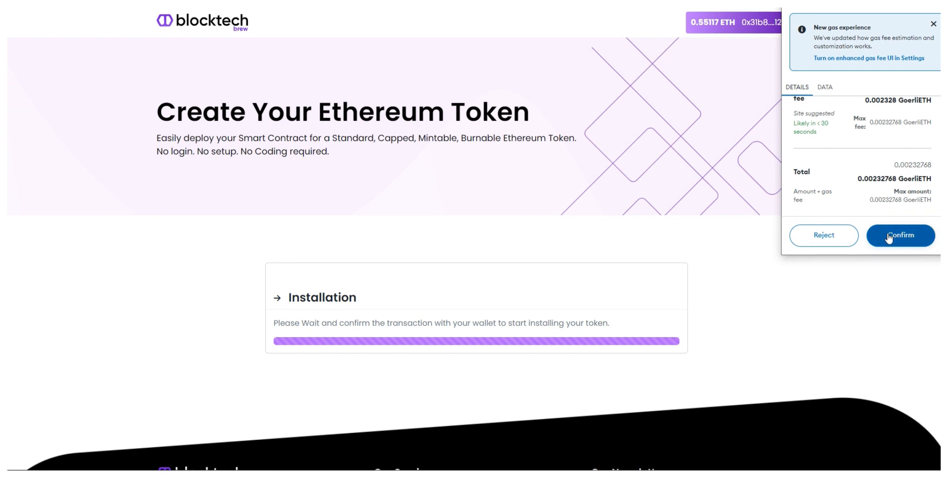
{"action": "left_click", "coordinate": [901, 235]}
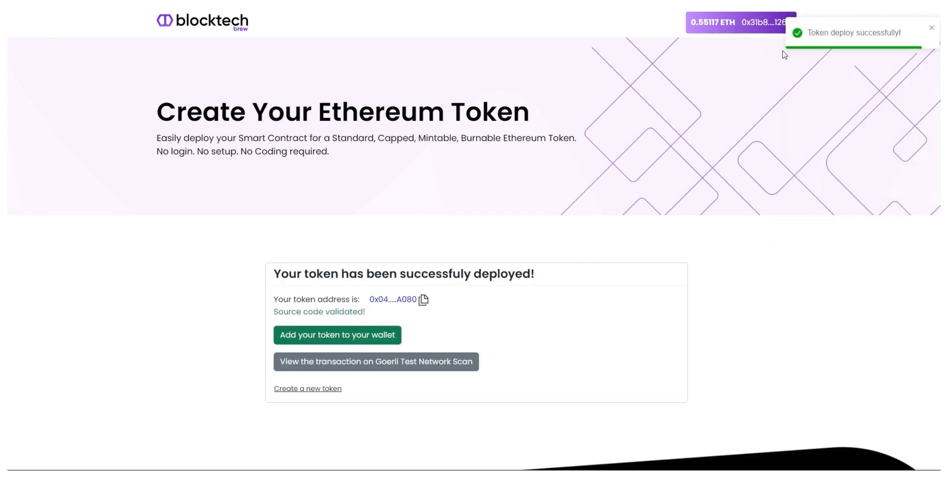
{"action": "left_click", "coordinate": [375, 361]}
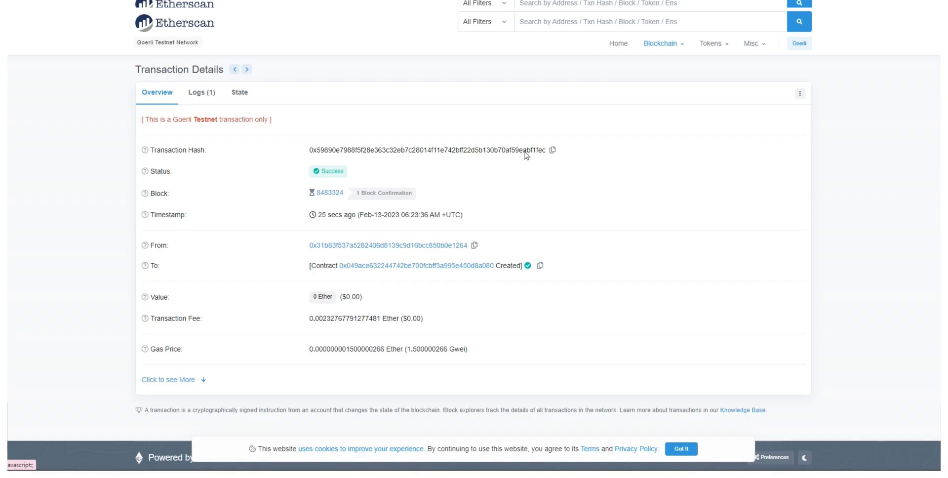